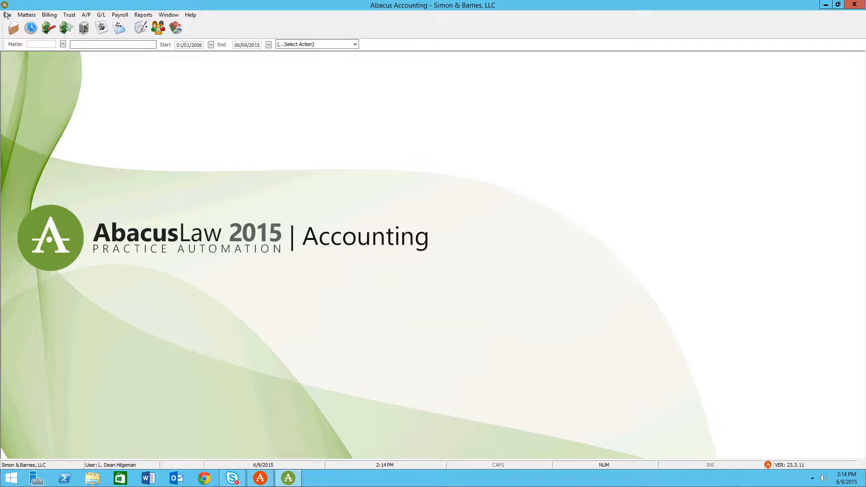
Open the Timekeepers Browse list from the Billing menu in Abacus Accounting.
{"action": "left_click", "coordinate": [7, 15]}
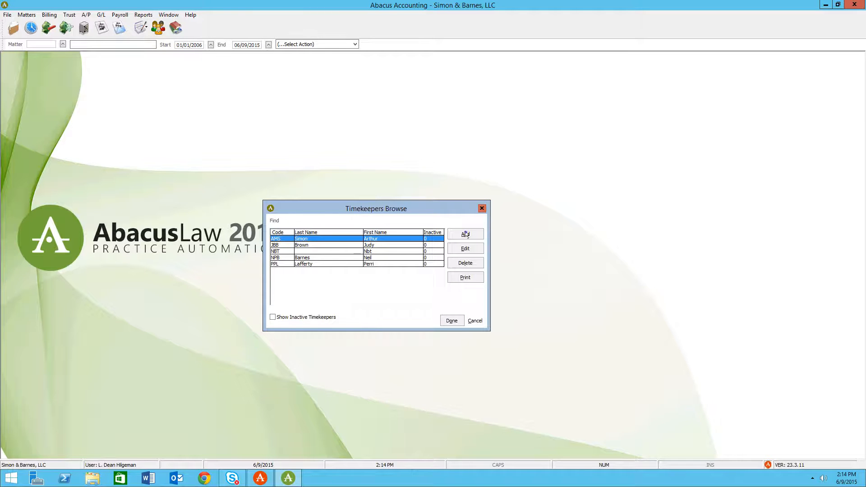
Add timekeeper ABC, Alvin B. Carmine, at a $375.00 default hourly rate.
{"action": "left_click", "coordinate": [465, 233]}
{"action": "type", "text": "B"}
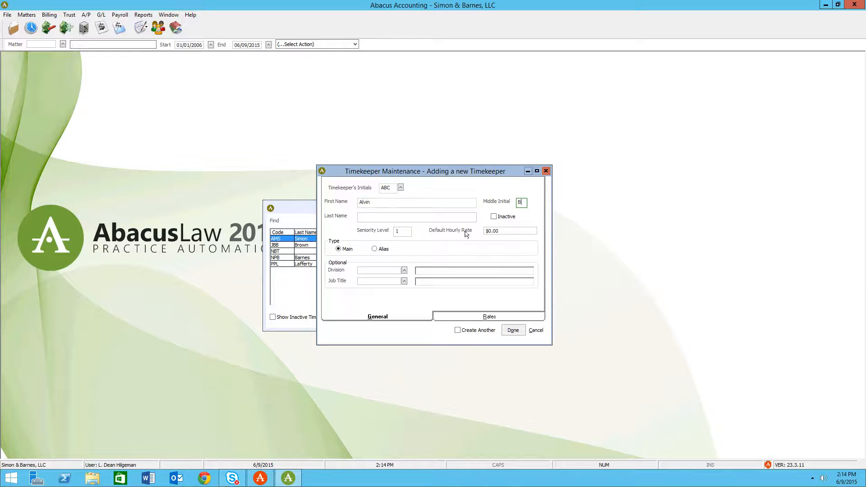
{"action": "type", "text": "Carl"}
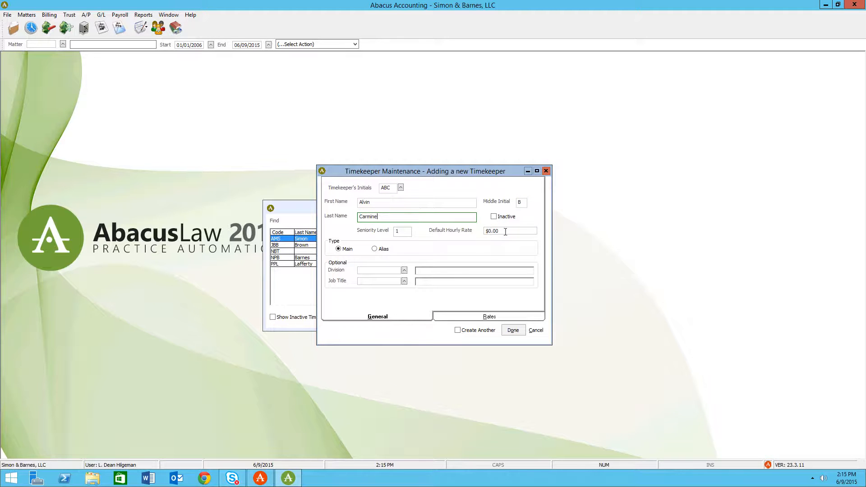
{"action": "type", "text": "375"}
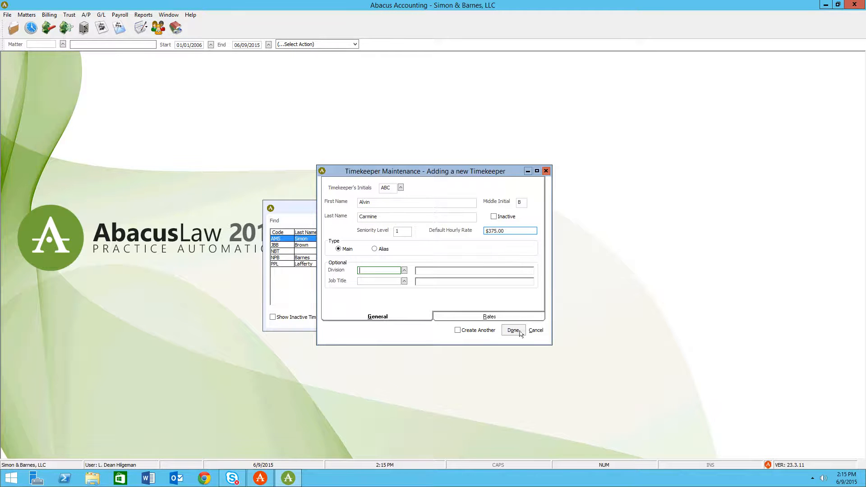
{"action": "left_click", "coordinate": [512, 330]}
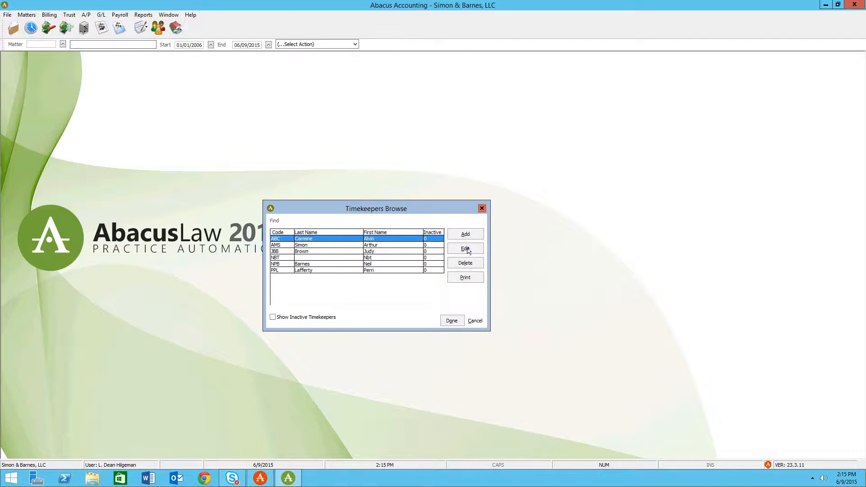
{"action": "left_click", "coordinate": [465, 249]}
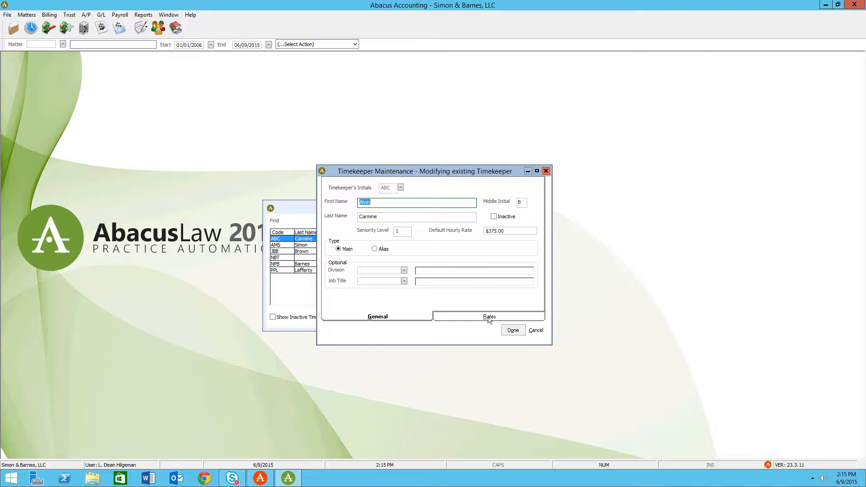
{"action": "left_click", "coordinate": [489, 315]}
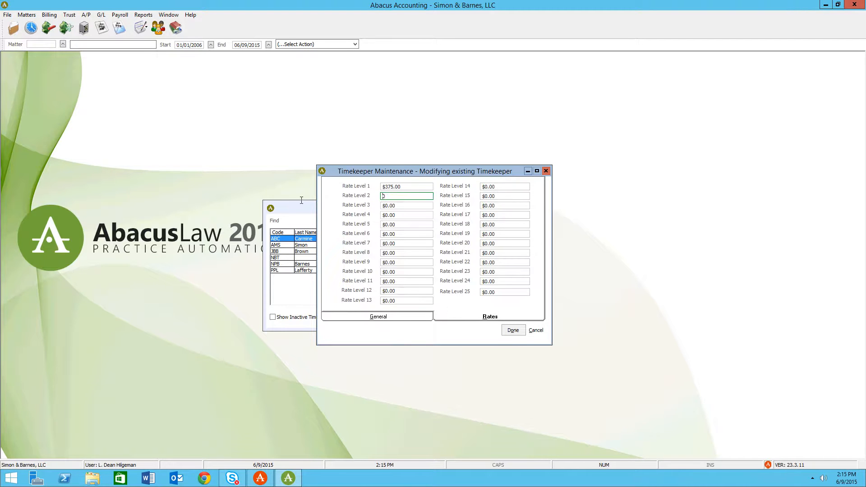
{"action": "type", "text": "400"}
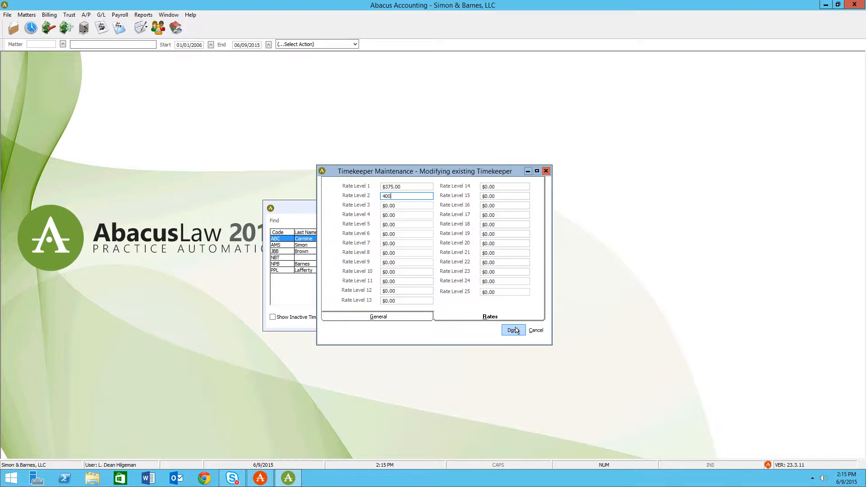
{"action": "left_click", "coordinate": [511, 330]}
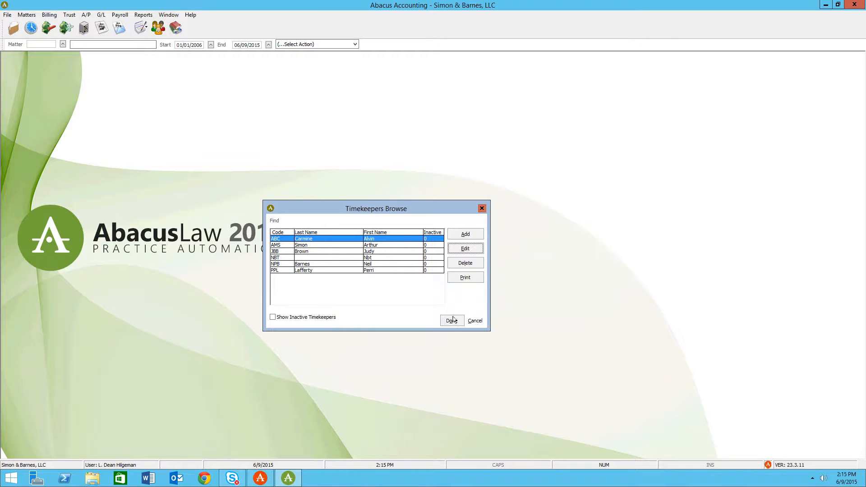
Close Timekeepers Browse and start a new event in AbacusLaw via Events > Add.
{"action": "left_click", "coordinate": [452, 321]}
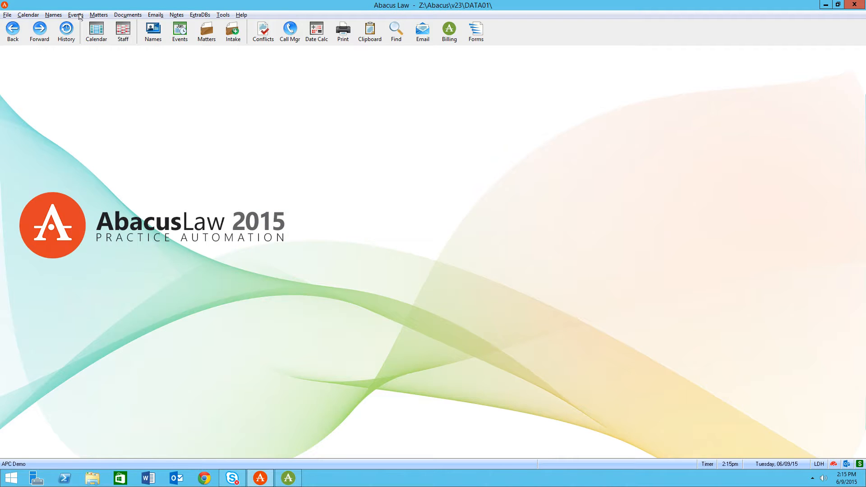
{"action": "left_click", "coordinate": [76, 14]}
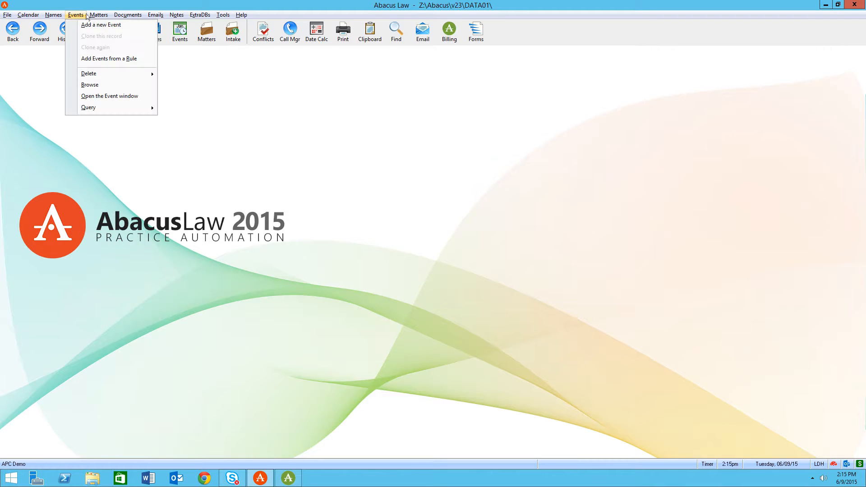
{"action": "left_click", "coordinate": [100, 25]}
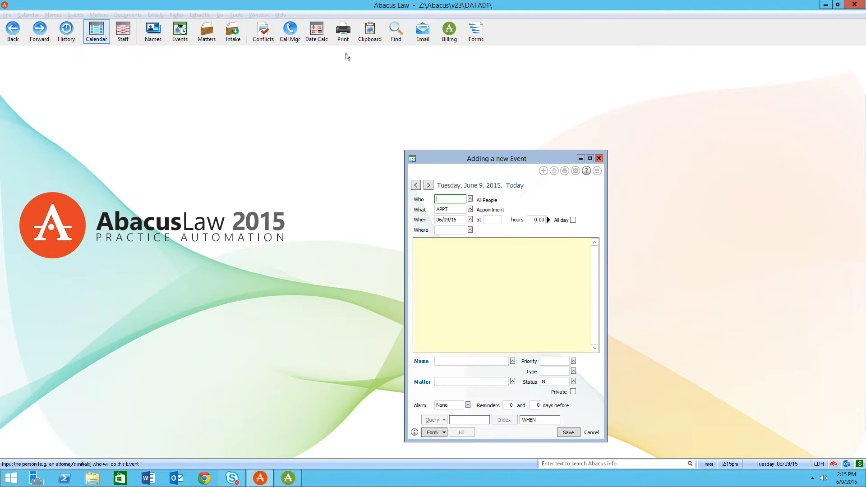
From the Who lookup's Valid WHO Entries, add a new WHO code ABC.
{"action": "left_click", "coordinate": [470, 199]}
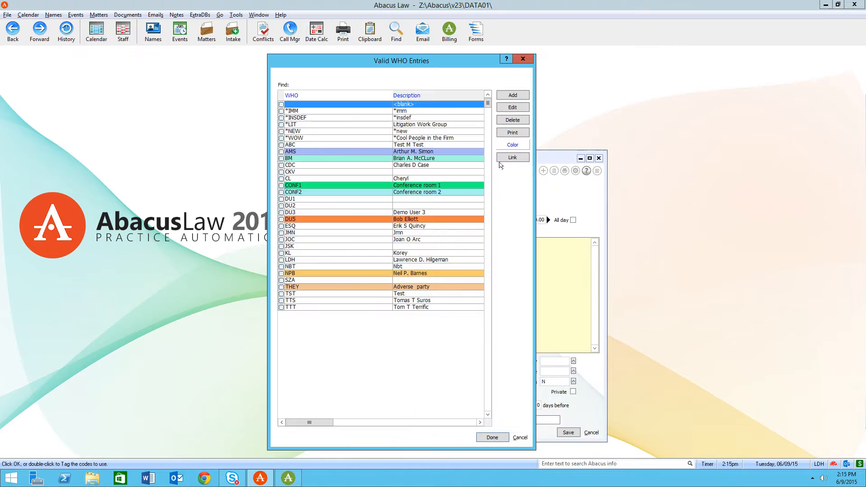
{"action": "left_click", "coordinate": [512, 95]}
{"action": "type", "text": "A"}
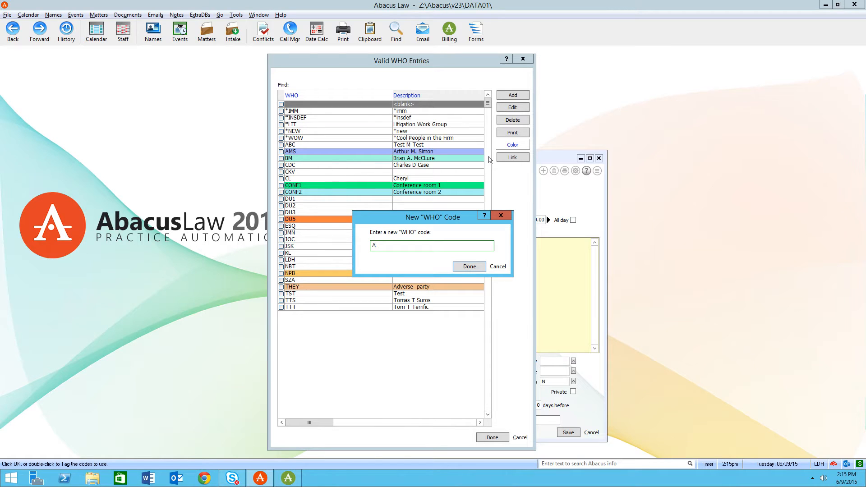
{"action": "type", "text": "BC"}
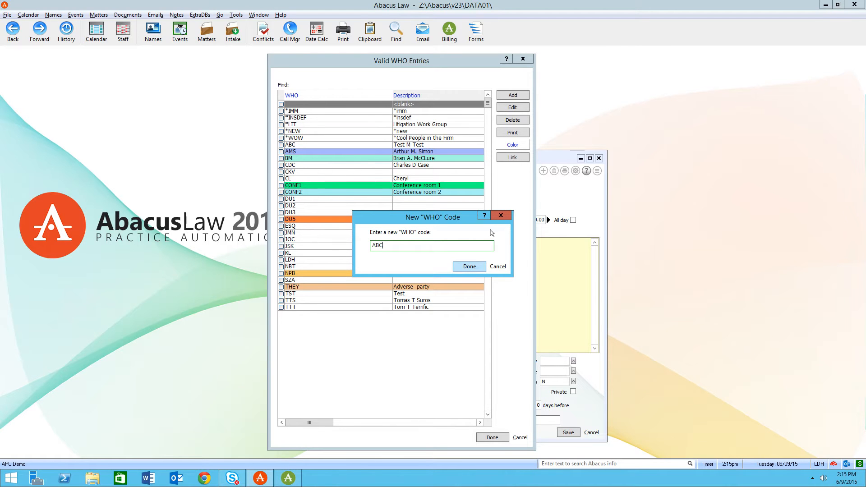
Confirm code ABC and give it the description 'Alvin B. Carmine'.
{"action": "left_click", "coordinate": [468, 266]}
{"action": "type", "text": "Alv"}
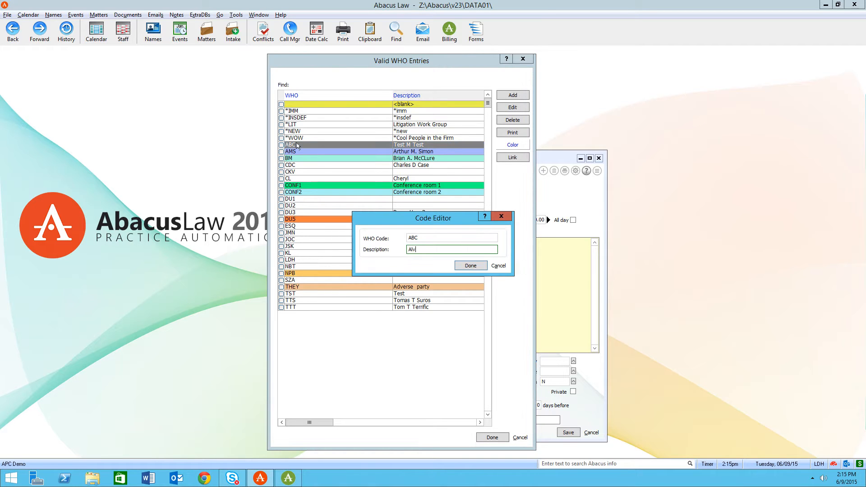
{"action": "type", "text": "in B."}
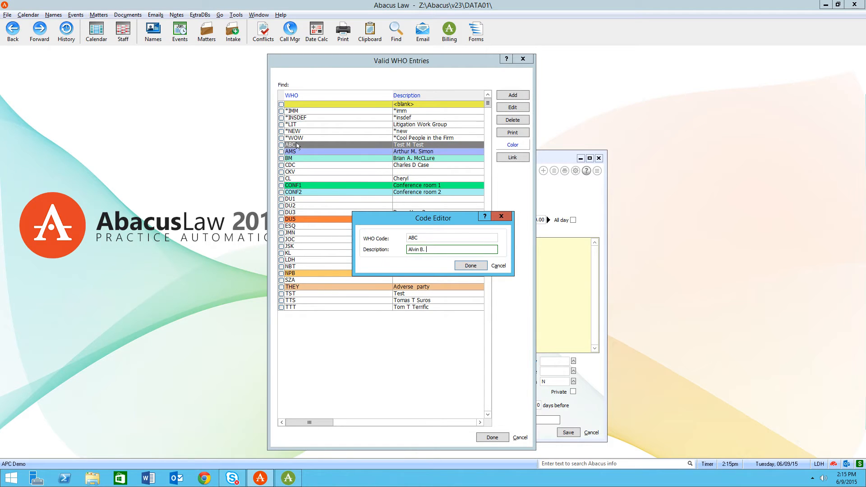
{"action": "type", "text": "Carmine"}
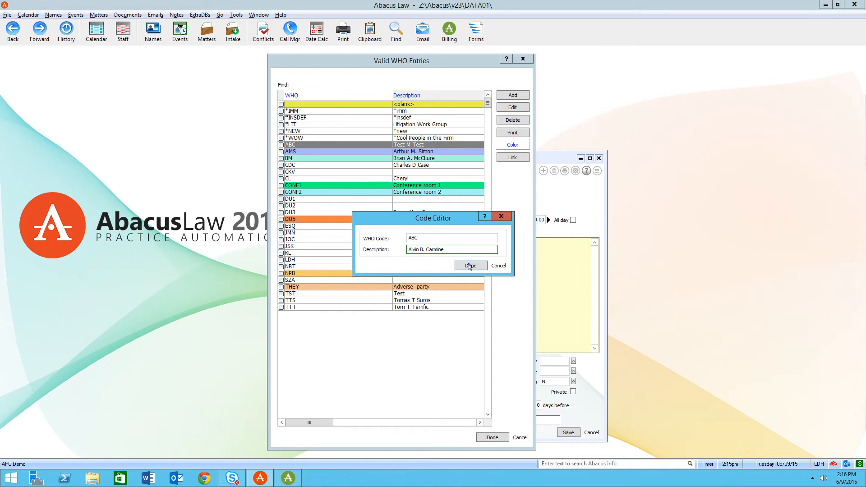
{"action": "left_click", "coordinate": [470, 266]}
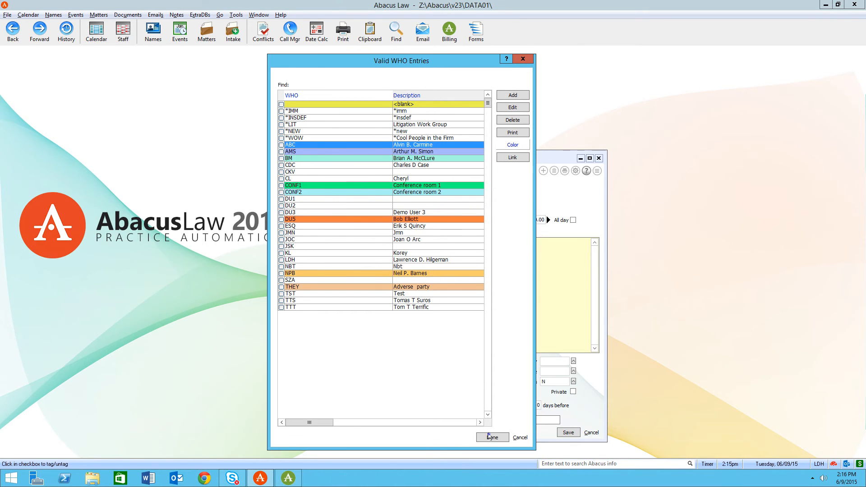